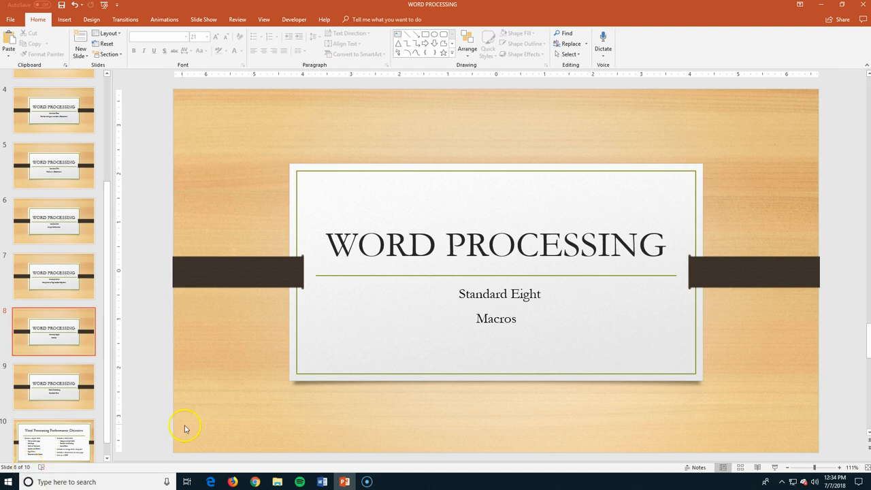
Step: Switch from PowerPoint to the Word declaration document showing the Salary Data table
{"action": "left_click", "coordinate": [322, 482]}
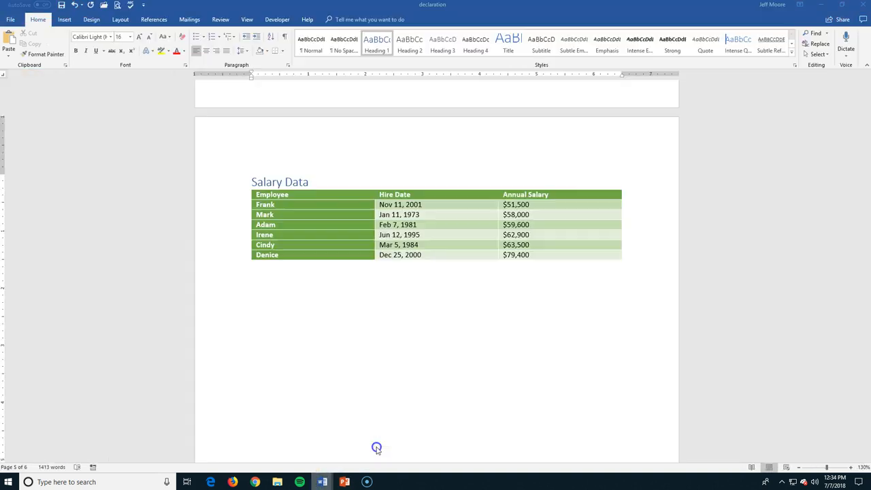
{"action": "left_click", "coordinate": [252, 182]}
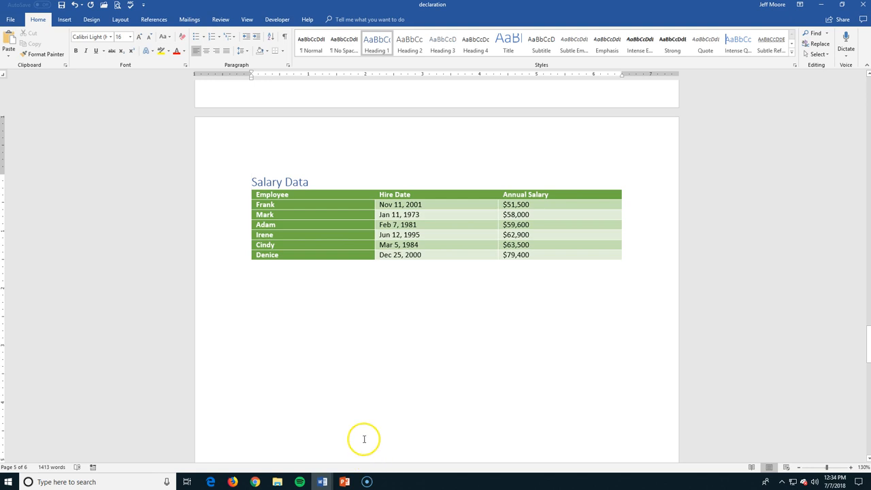
{"action": "mouse_move", "coordinate": [327, 338]}
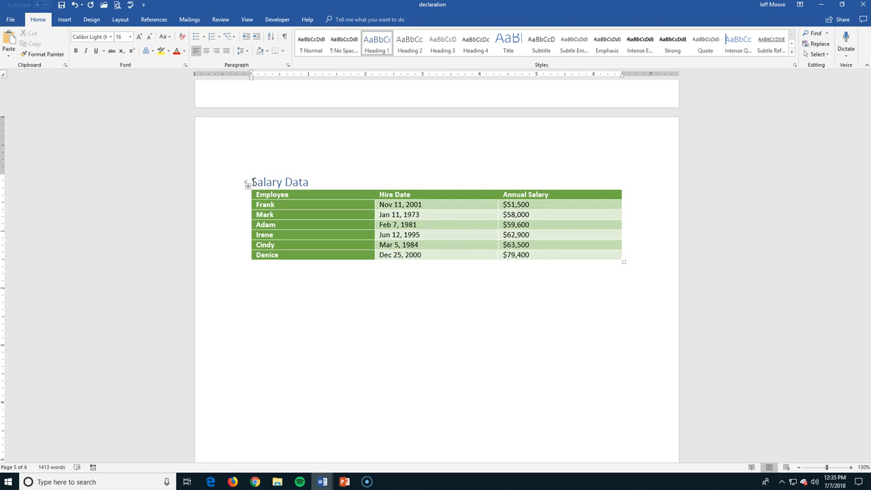
Step: Select the Salary Data heading and start a new macro recording from View > Macros
{"action": "double_click", "coordinate": [279, 181]}
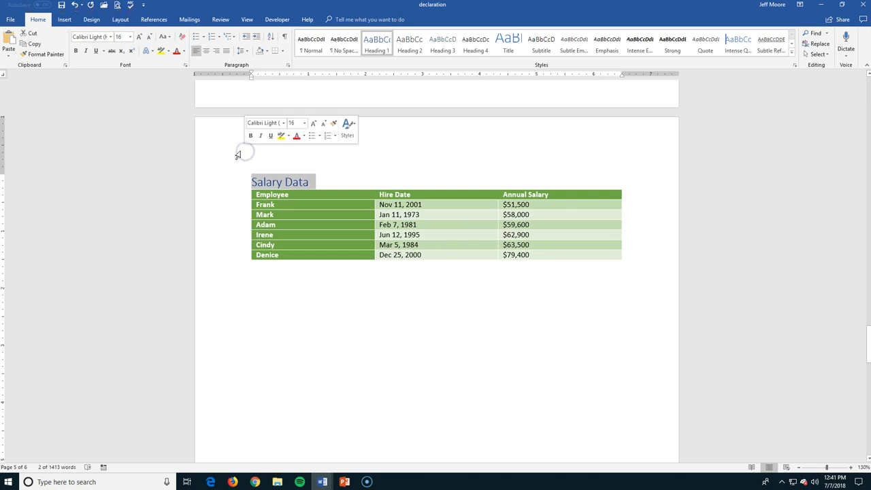
{"action": "left_click", "coordinate": [247, 19]}
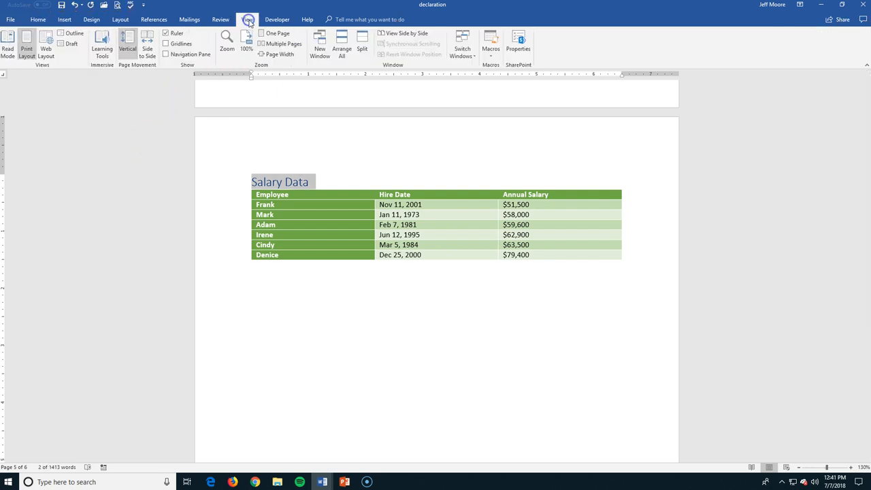
{"action": "left_click", "coordinate": [492, 41]}
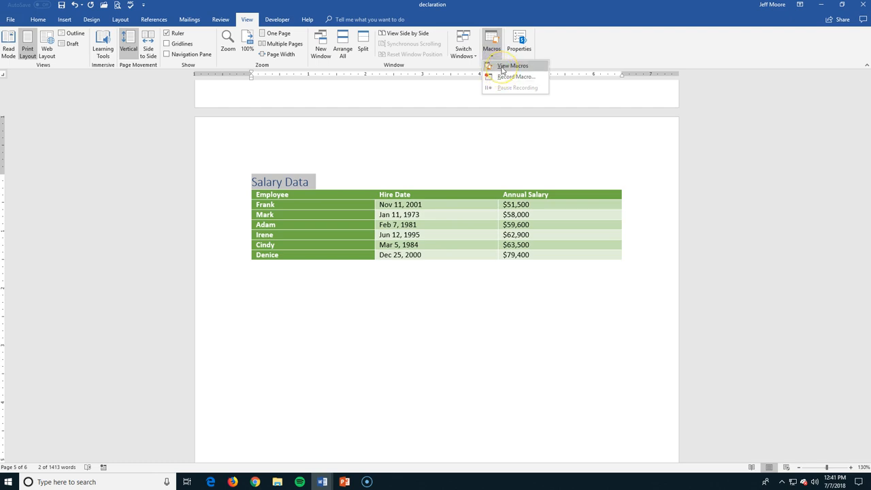
{"action": "mouse_move", "coordinate": [513, 65]}
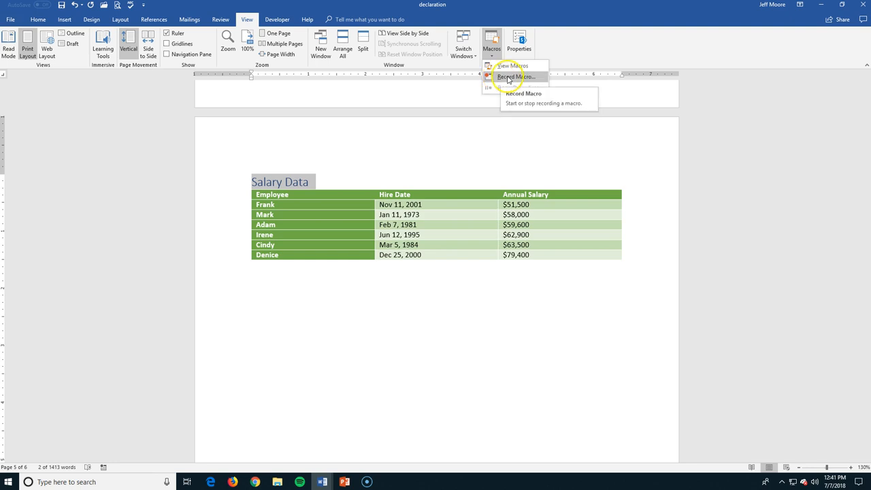
{"action": "left_click", "coordinate": [518, 76]}
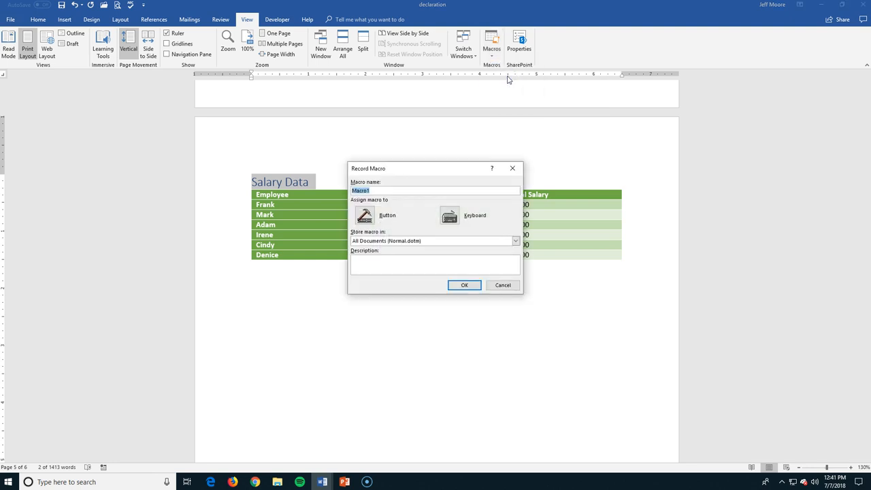
Step: Name the macro WeeklyFormat and assign it to a Quick Access Toolbar button
{"action": "type", "text": "Week"}
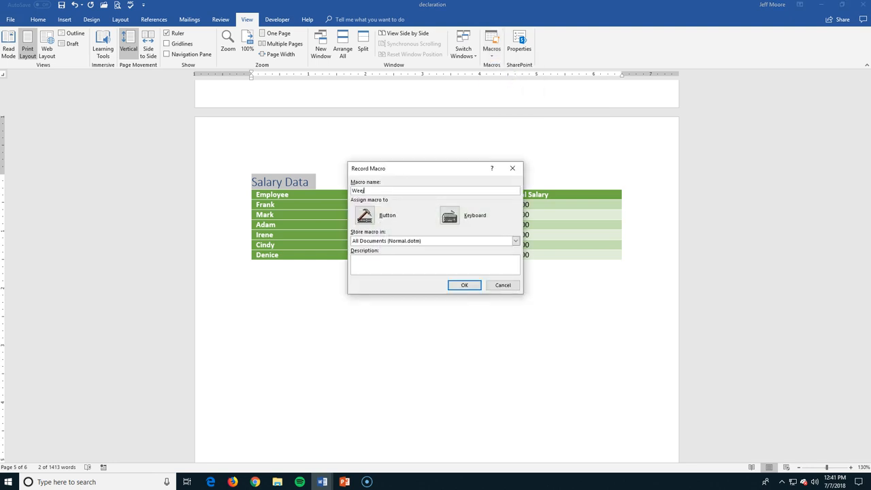
{"action": "type", "text": "kl"}
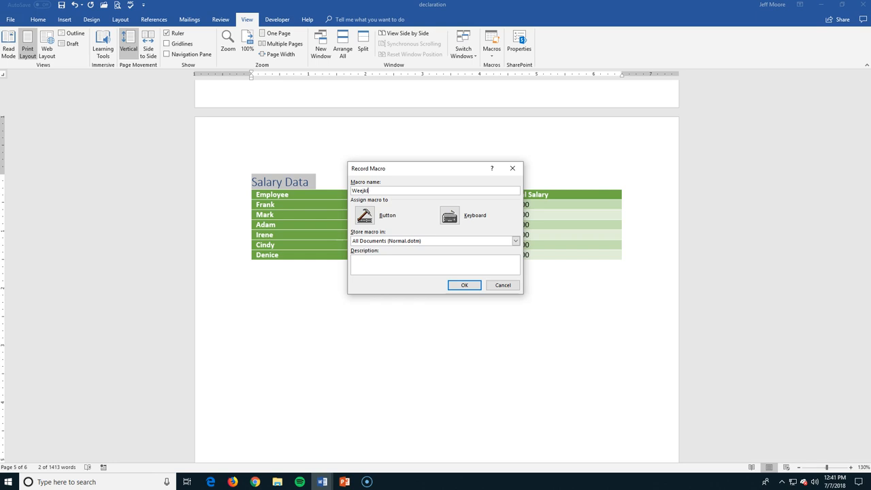
{"action": "key", "text": "BackSpace"}
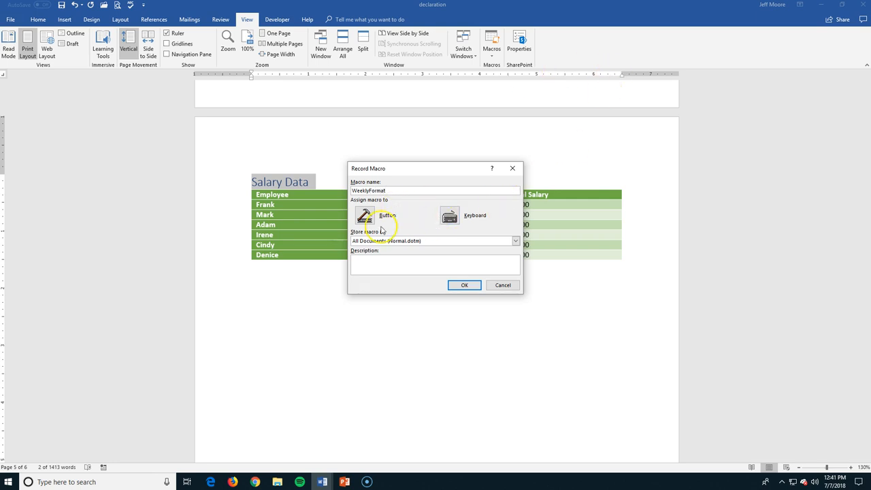
{"action": "mouse_move", "coordinate": [436, 209]}
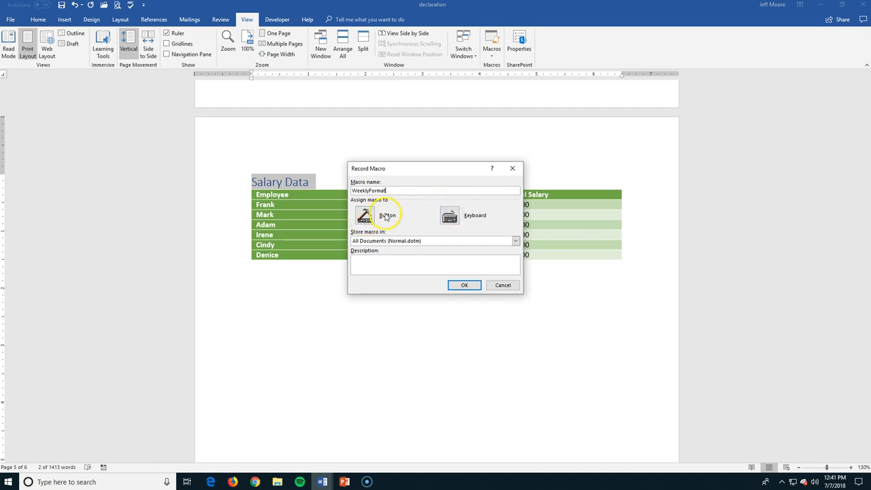
{"action": "left_click", "coordinate": [387, 215]}
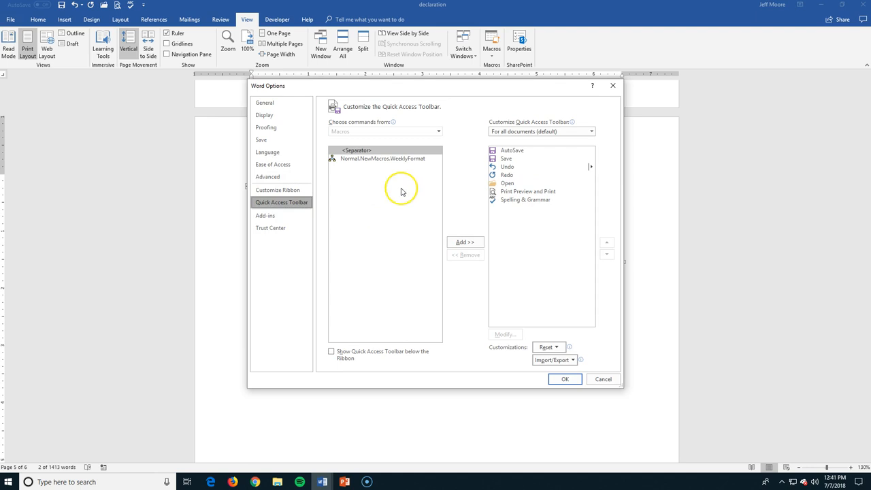
{"action": "mouse_move", "coordinate": [424, 90]}
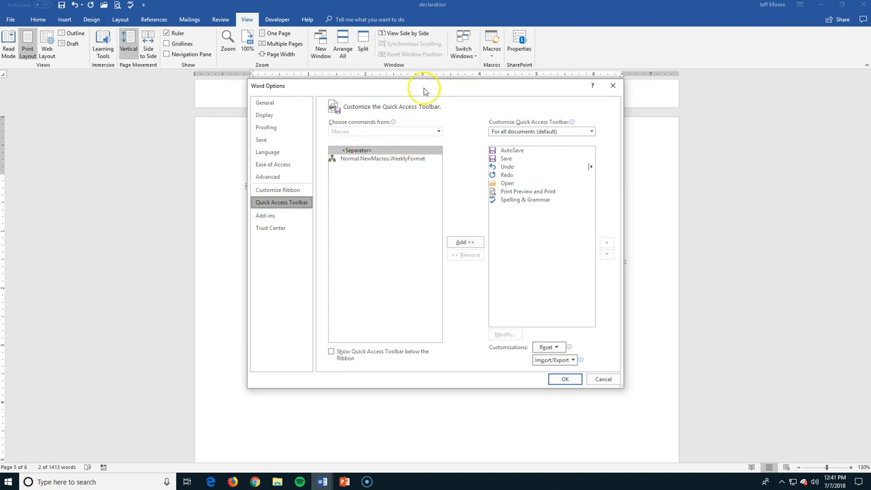
{"action": "mouse_move", "coordinate": [49, 14]}
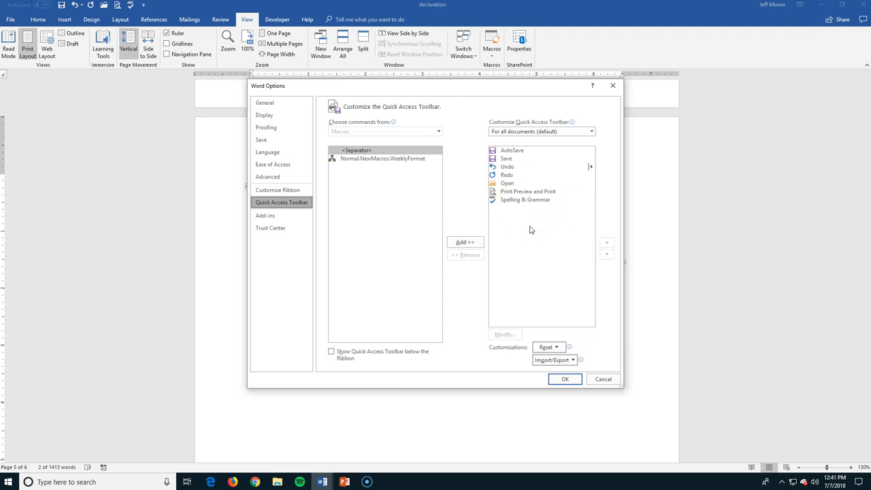
Step: Add Normal.NewMacros.WeeklyFormat as a toolbar button, confirm its icon, and begin recording
{"action": "left_click", "coordinate": [382, 158]}
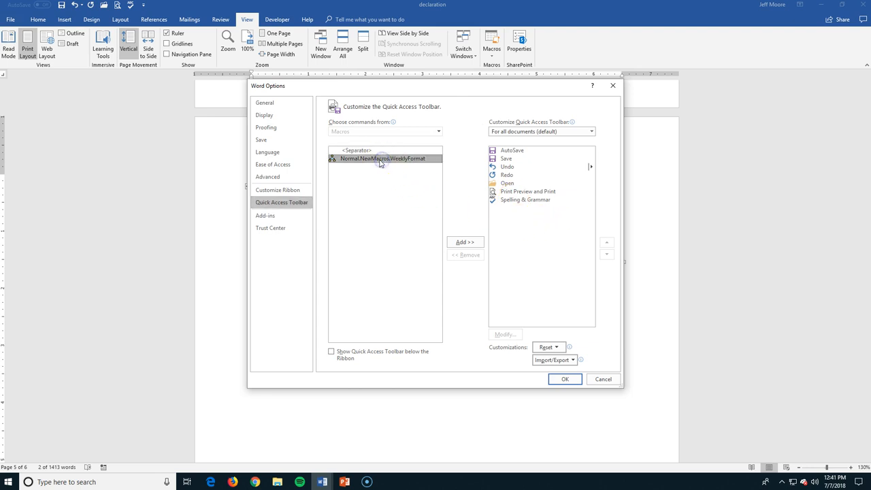
{"action": "left_click", "coordinate": [465, 242]}
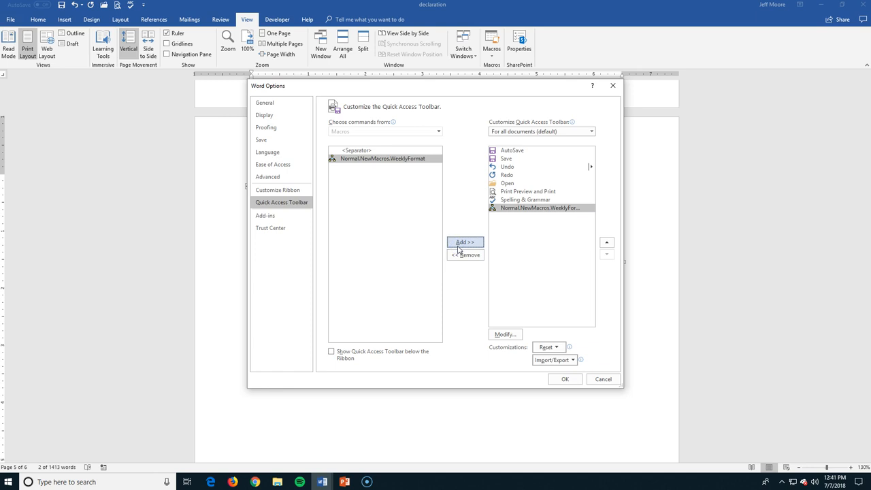
{"action": "left_click", "coordinate": [504, 334]}
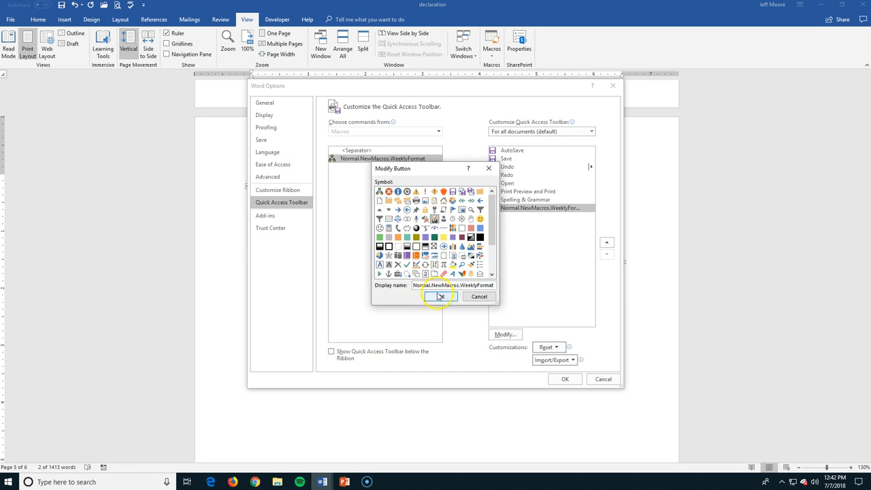
{"action": "left_click", "coordinate": [438, 296]}
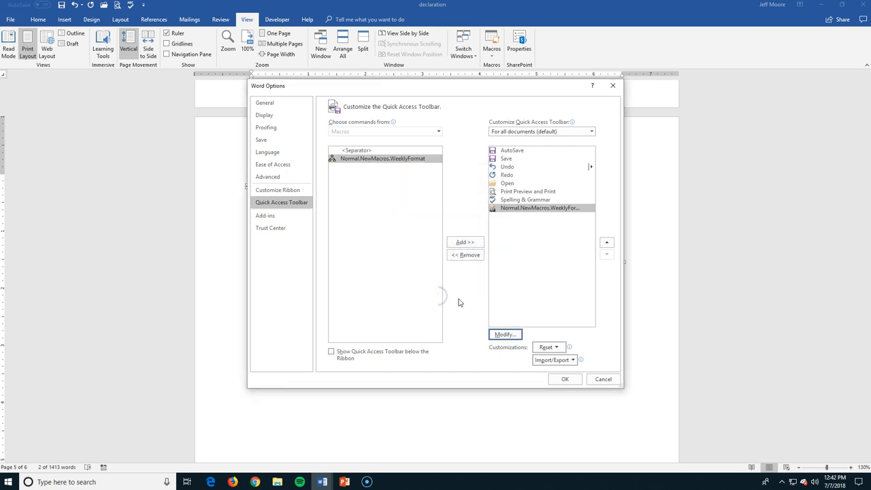
{"action": "left_click", "coordinate": [564, 380]}
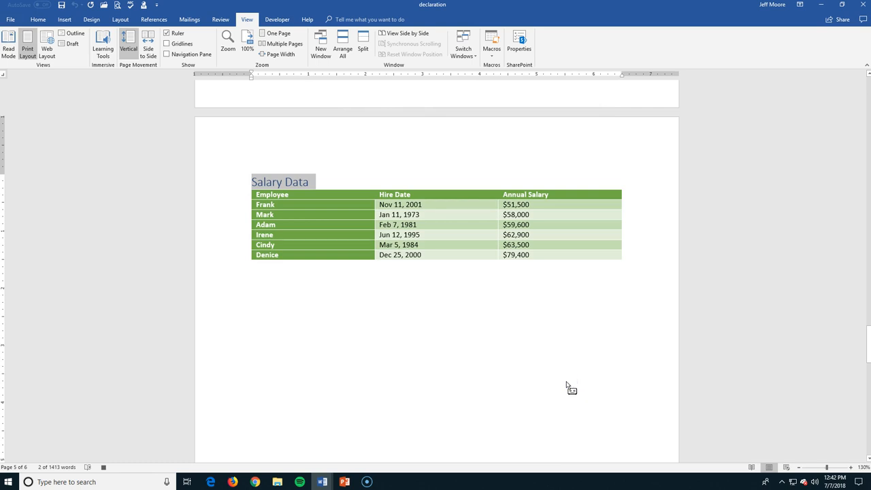
{"action": "mouse_move", "coordinate": [148, 457]}
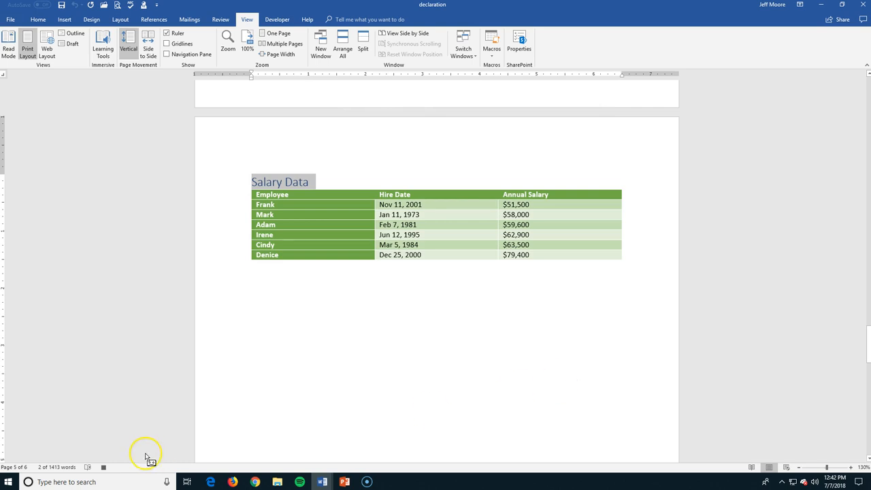
{"action": "mouse_move", "coordinate": [103, 467]}
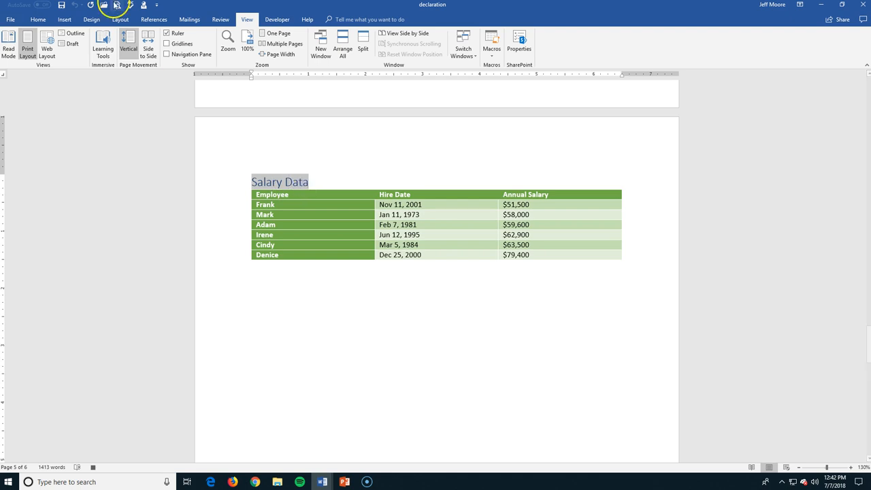
Step: Change the Salary Data heading from Heading 1 to a larger black font while recording
{"action": "left_click", "coordinate": [38, 19]}
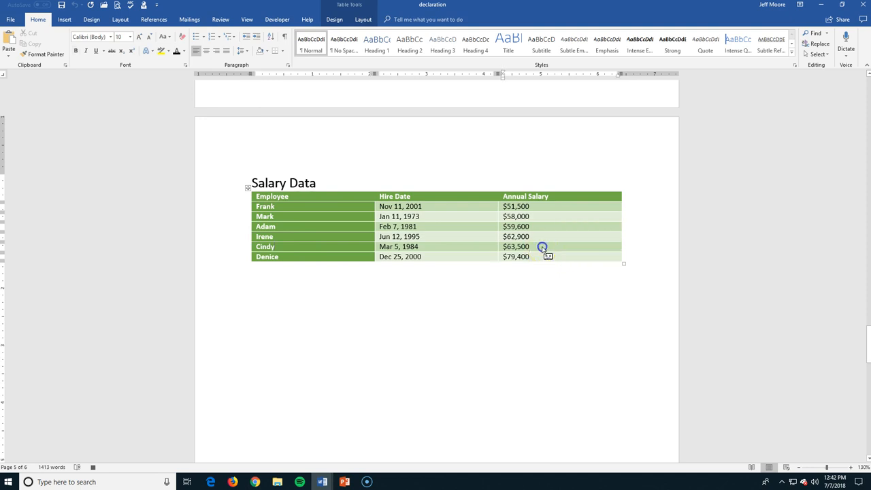
Step: Apply a blue Grid Table style to the salary table and toggle First Column off and on
{"action": "left_click", "coordinate": [335, 19]}
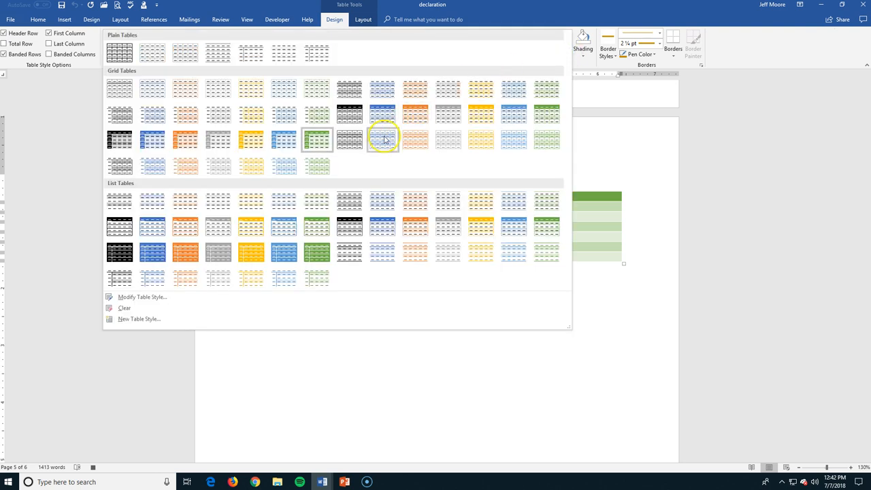
{"action": "left_click", "coordinate": [383, 140]}
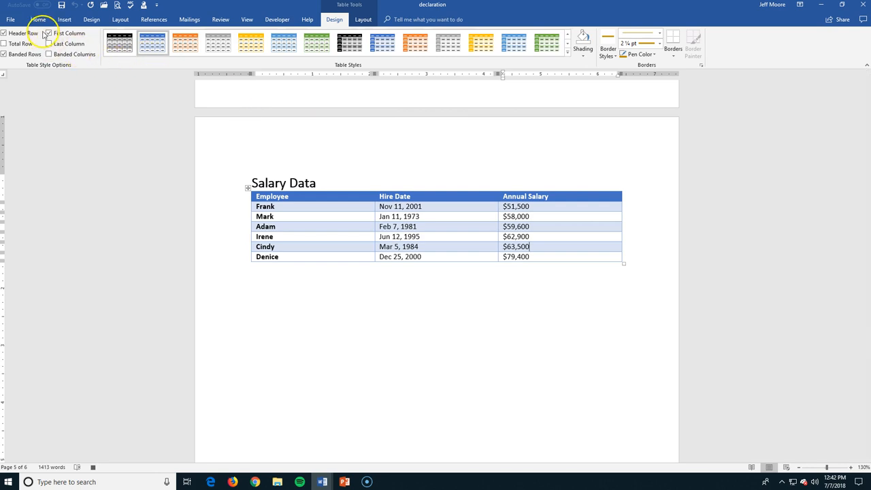
{"action": "left_click", "coordinate": [48, 34]}
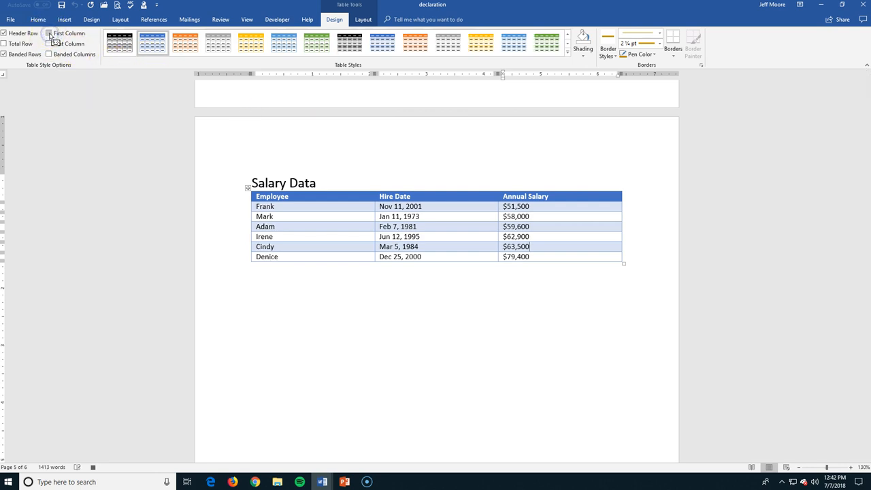
{"action": "left_click", "coordinate": [49, 32]}
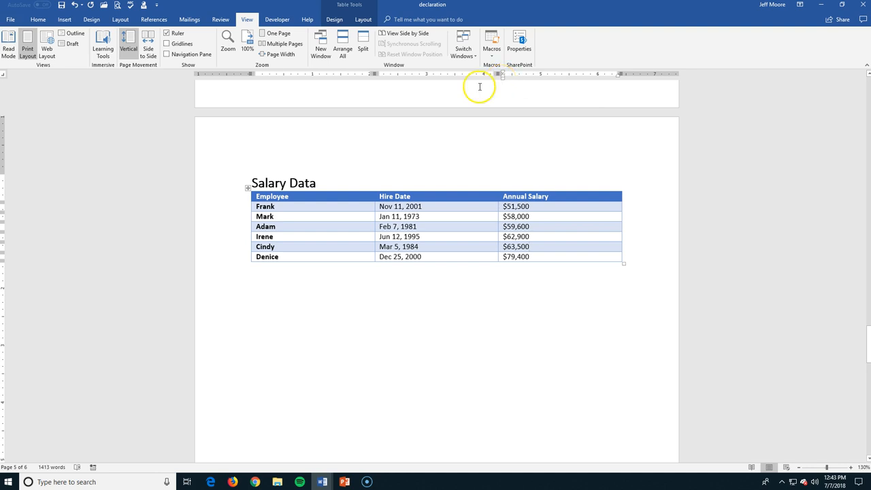
Step: Stop the macro recording and review the WeeklyFormat button on the Quick Access Toolbar
{"action": "scroll", "scroll_direction": "down", "scroll_amount": 3}
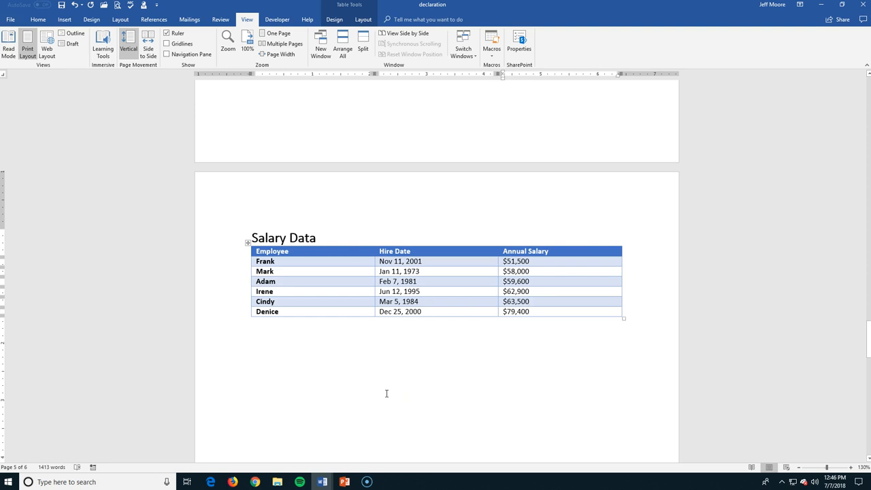
{"action": "mouse_move", "coordinate": [384, 398]}
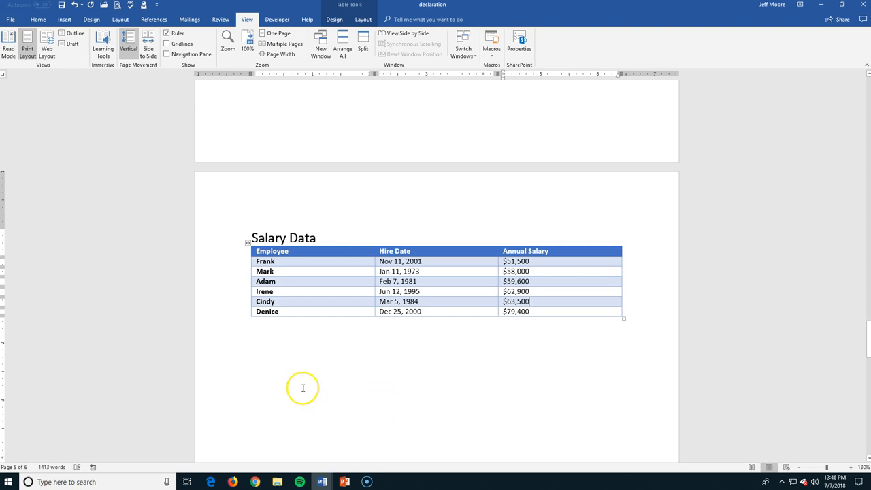
{"action": "mouse_move", "coordinate": [144, 5]}
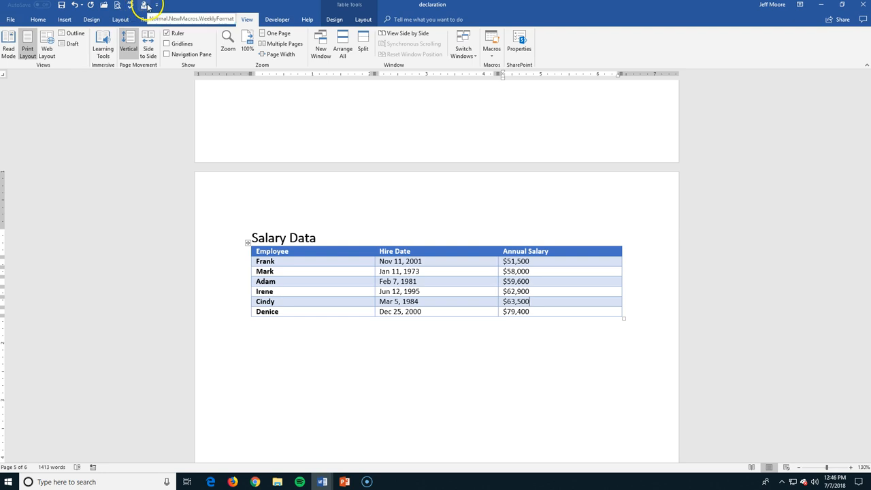